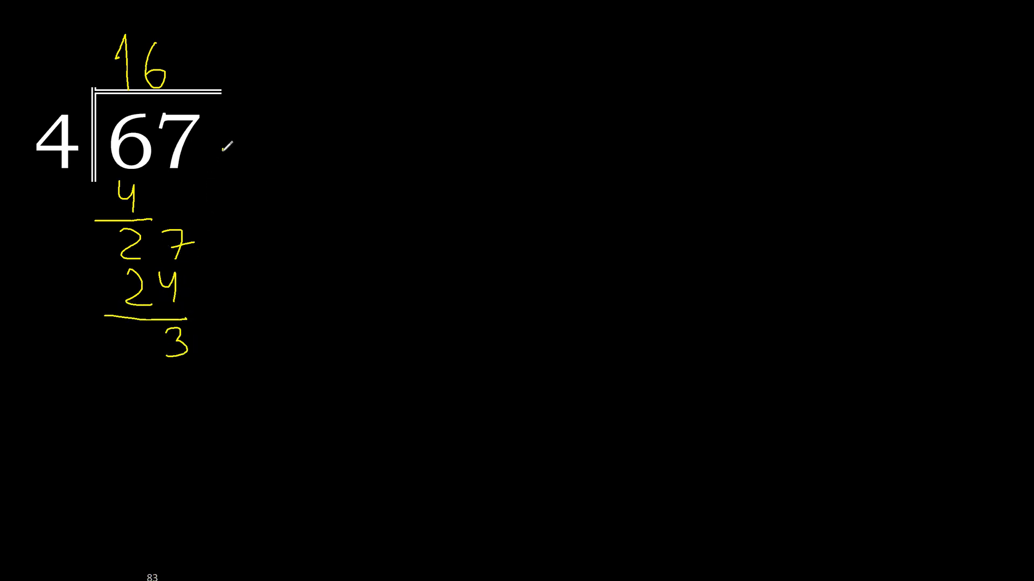
mouse_move(214, 320)
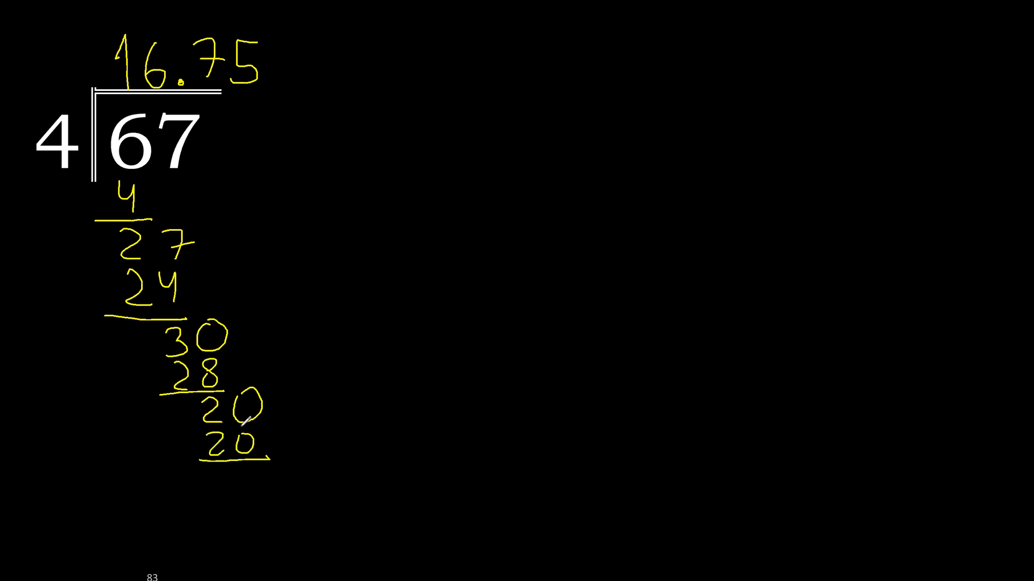
Step: Finish the division past the decimal point, writing 30, 28, 20, 20 and quotient 16.75
left_click(254, 472)
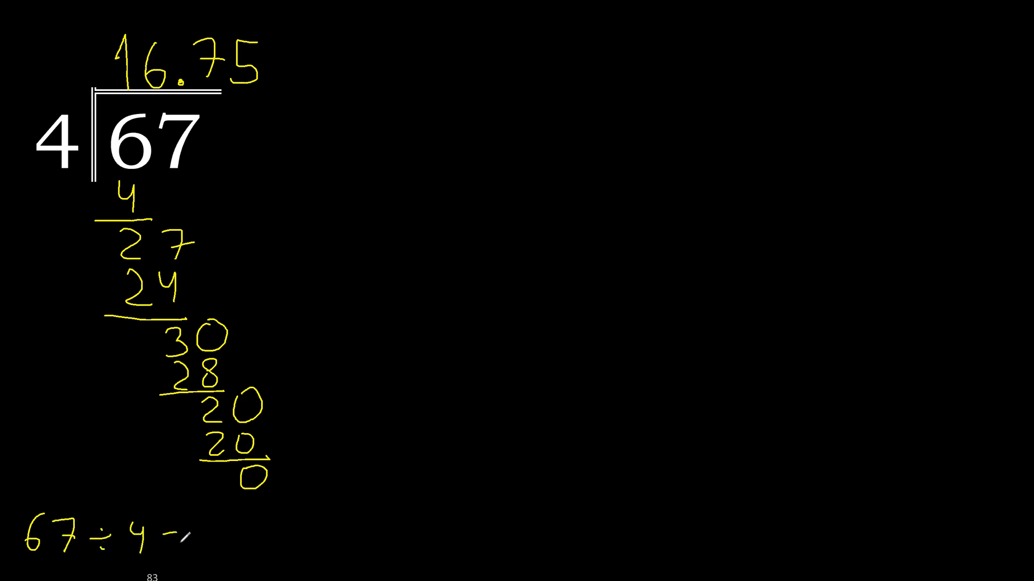
Step: Complete the bottom line '67 ÷ 4 = 16.75' under the division
type("=")
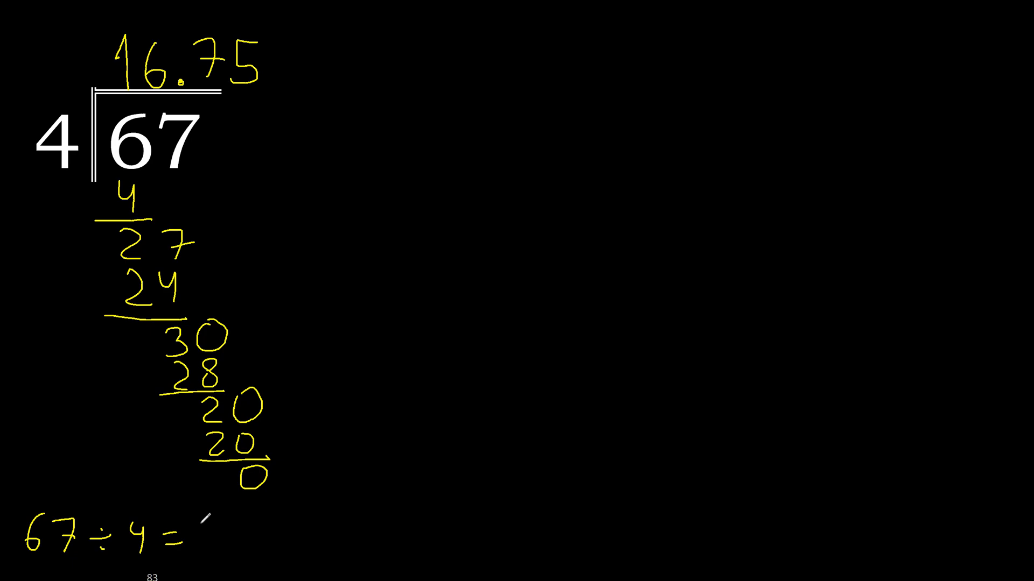
type("16.")
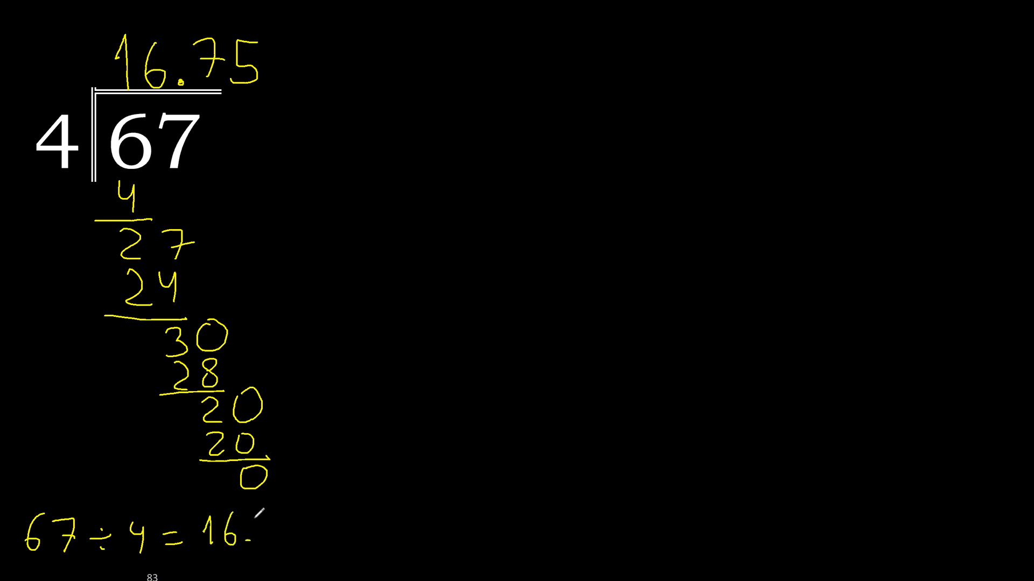
type("75")
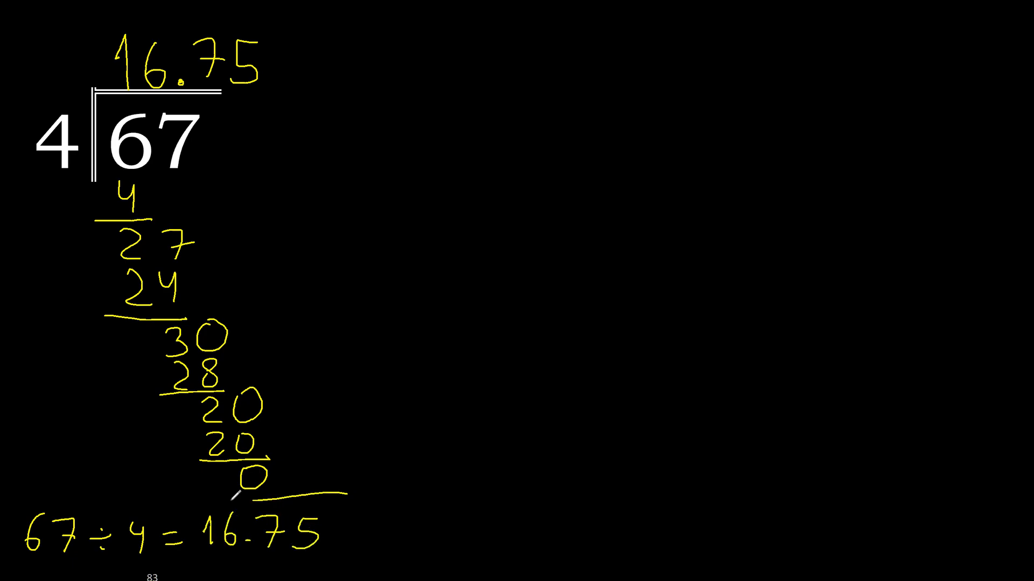